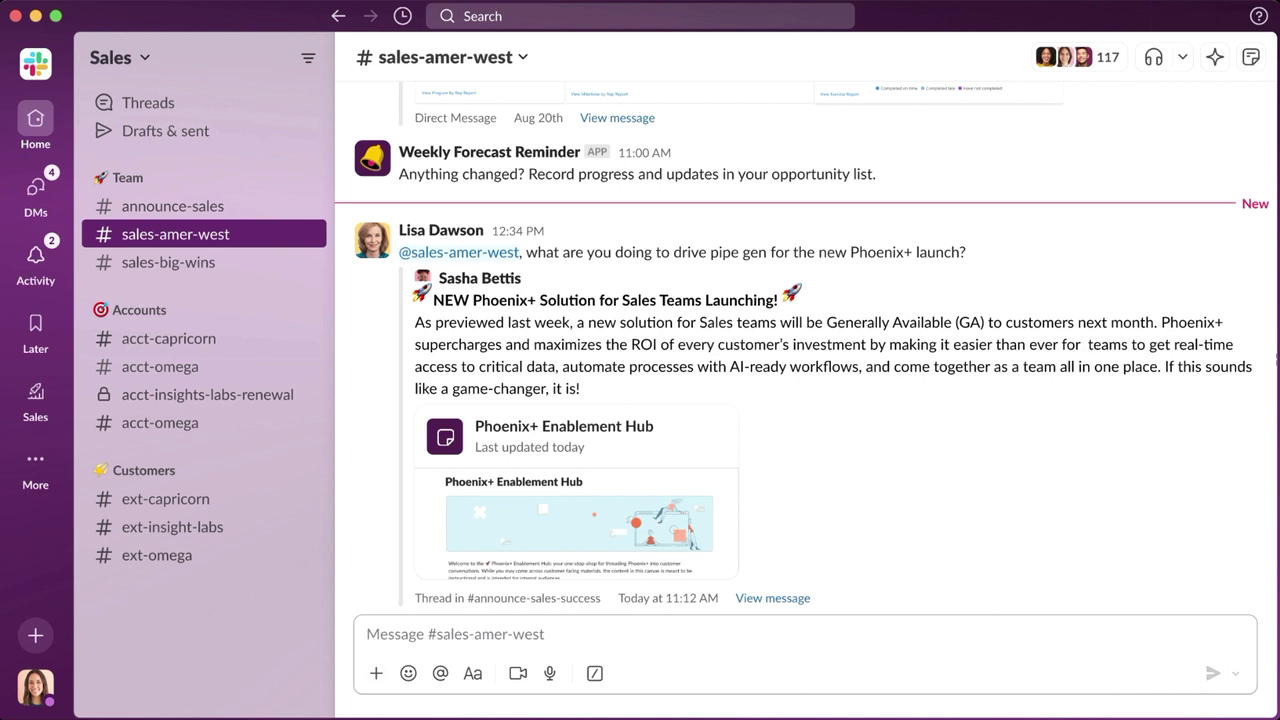
{"action": "mouse_move", "coordinate": [1012, 506]}
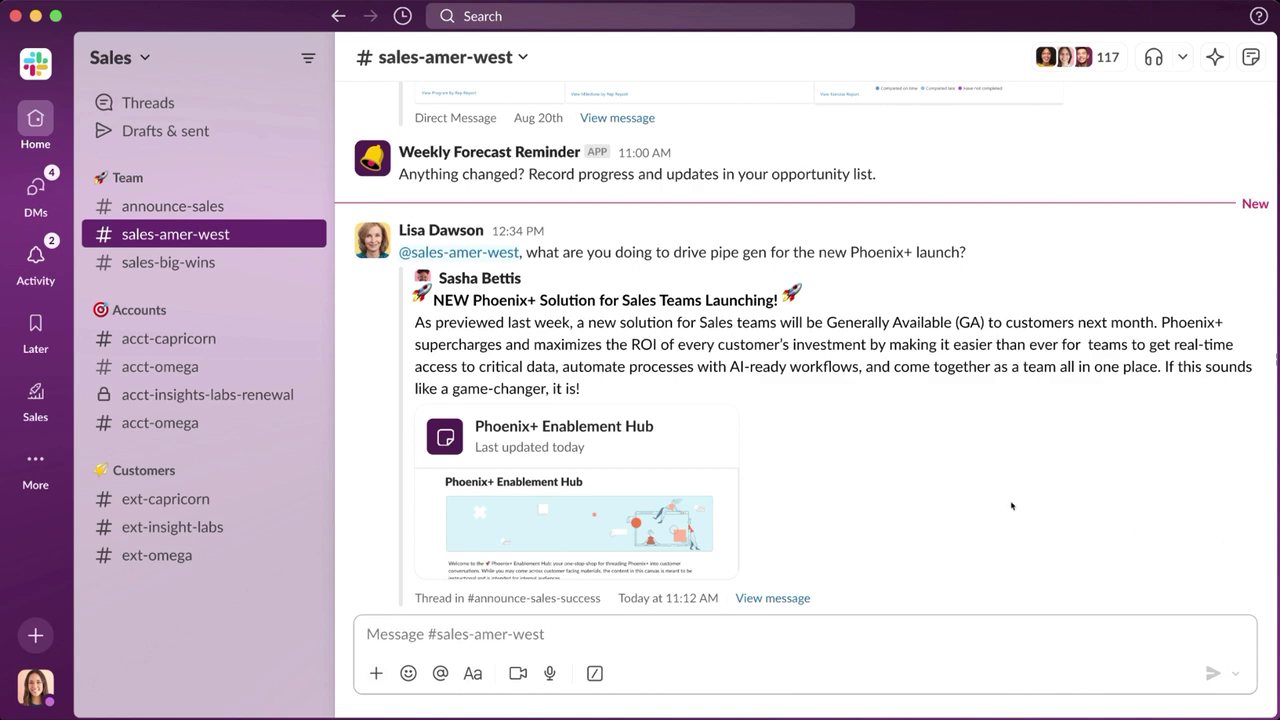
{"action": "mouse_move", "coordinate": [276, 358]}
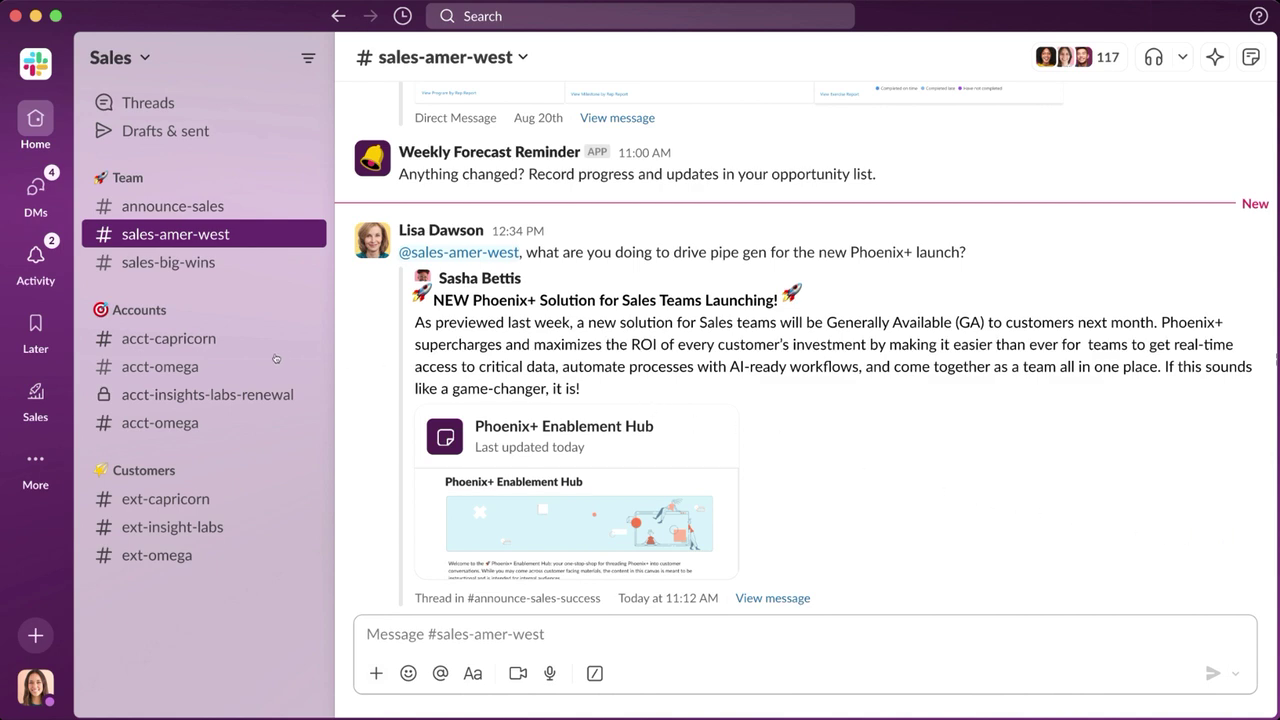
{"action": "mouse_move", "coordinate": [184, 366]}
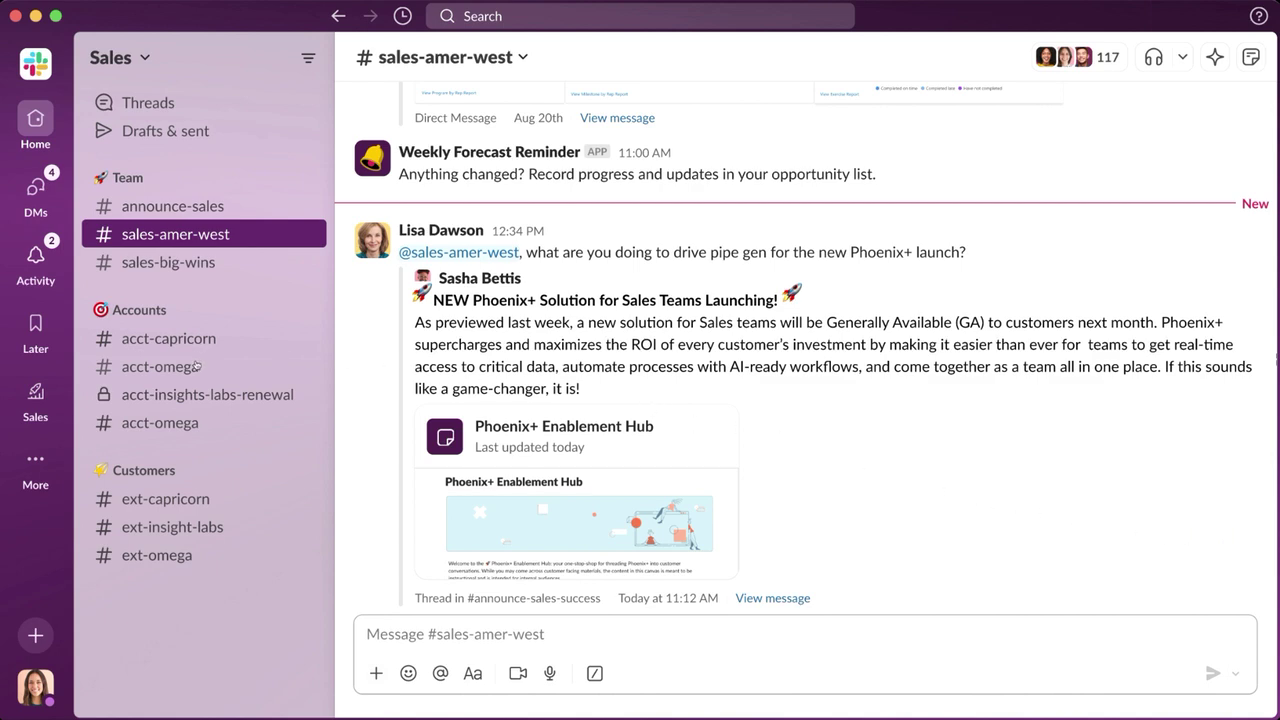
Show the Omega Account canvas in #acct-omega down to its Workflows and Account Vision sections
{"action": "left_click", "coordinate": [160, 366]}
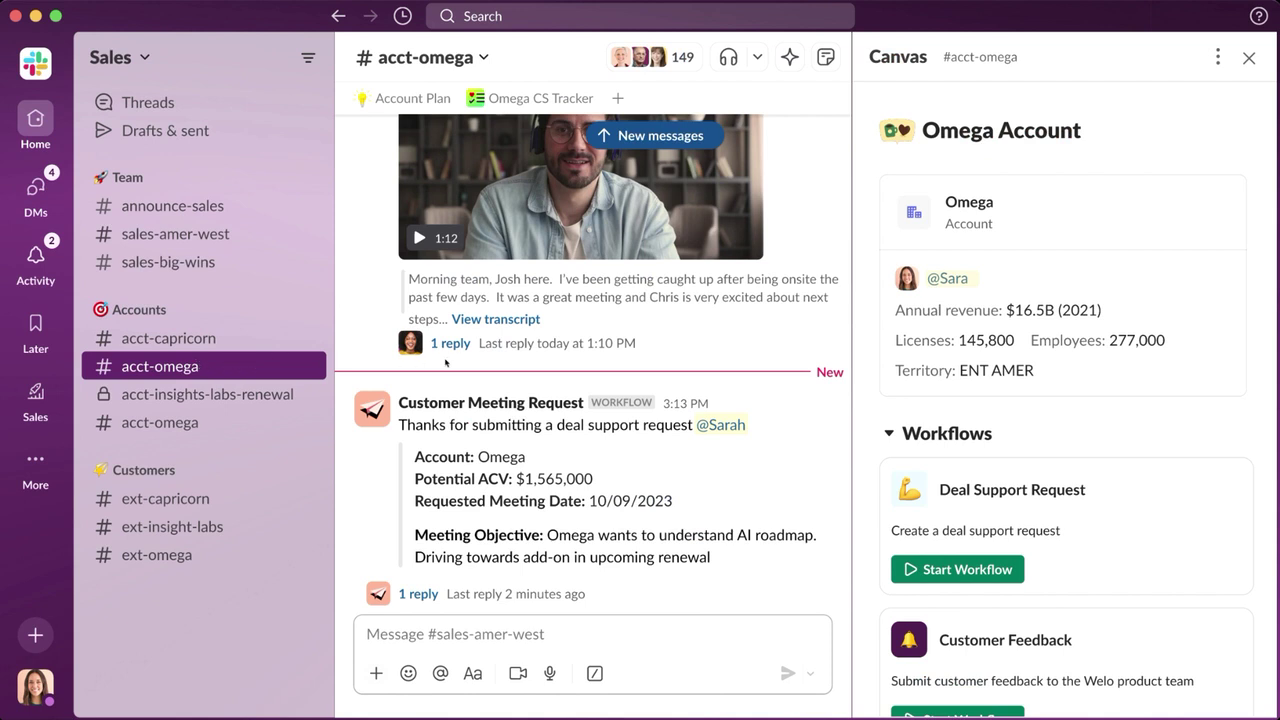
{"action": "mouse_move", "coordinate": [860, 300]}
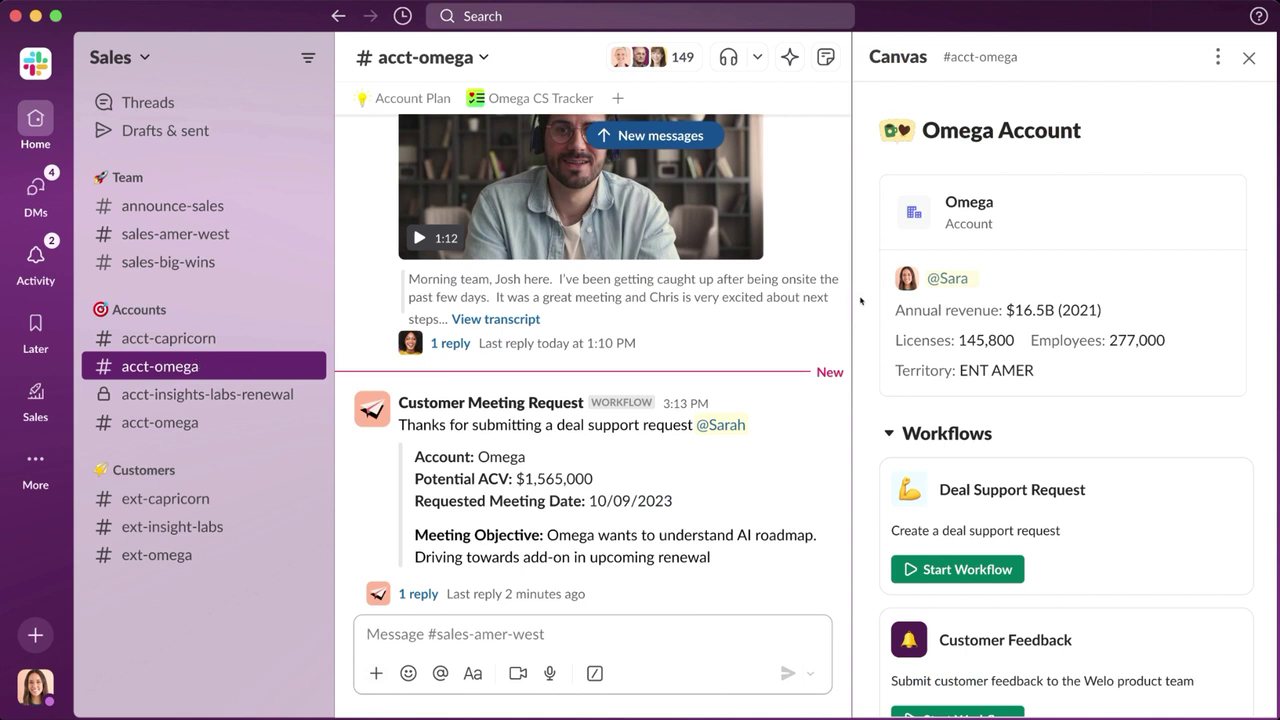
{"action": "scroll", "scroll_direction": "down", "scroll_amount": 3}
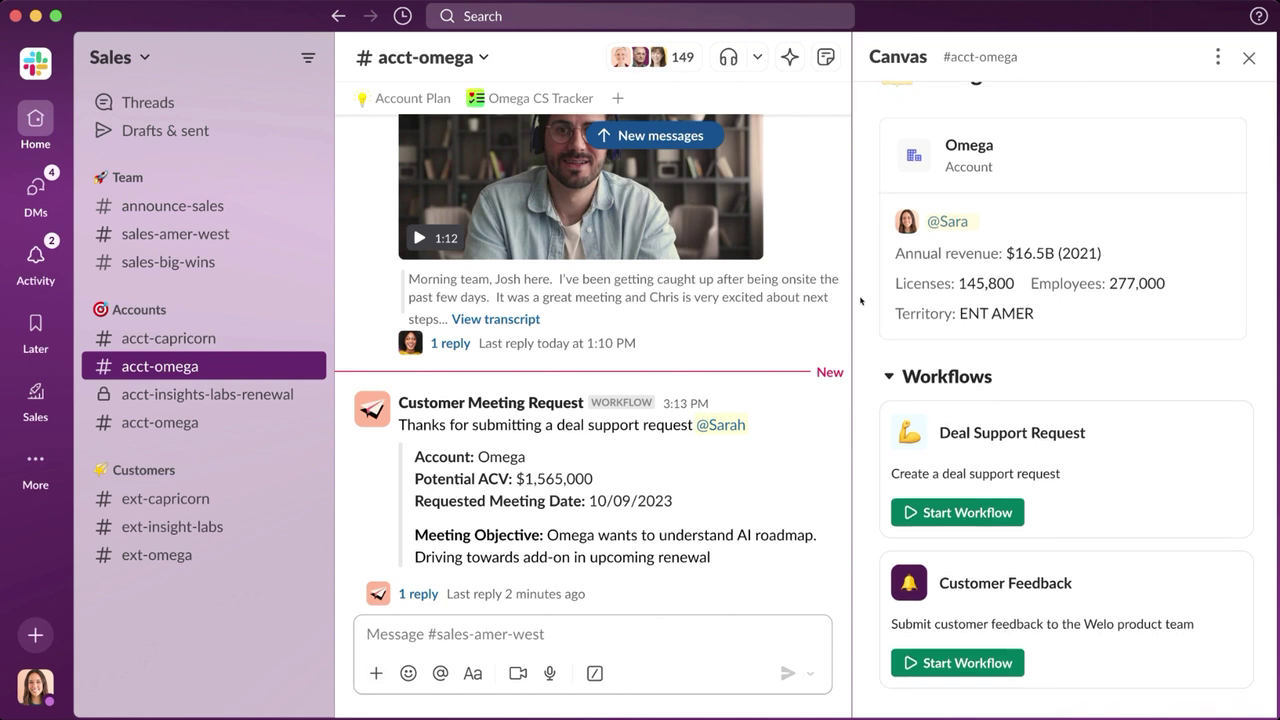
{"action": "scroll", "scroll_direction": "down", "scroll_amount": 3}
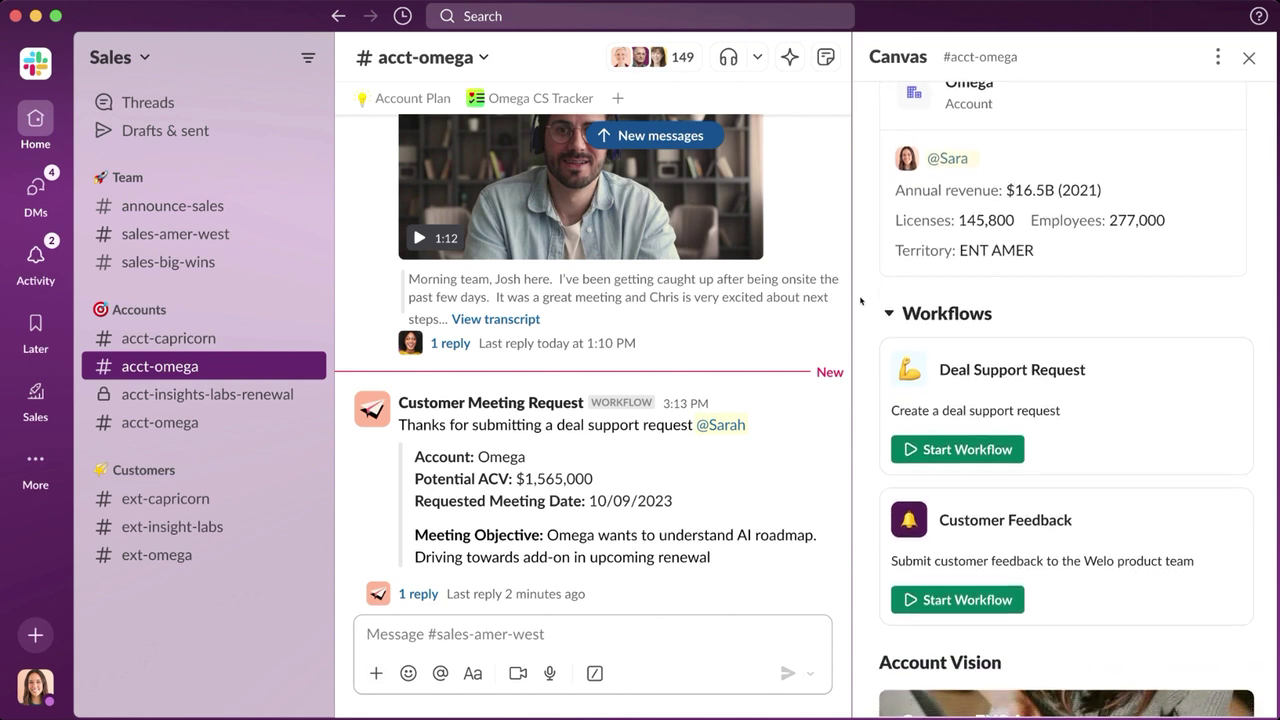
{"action": "scroll", "scroll_direction": "down", "scroll_amount": 3}
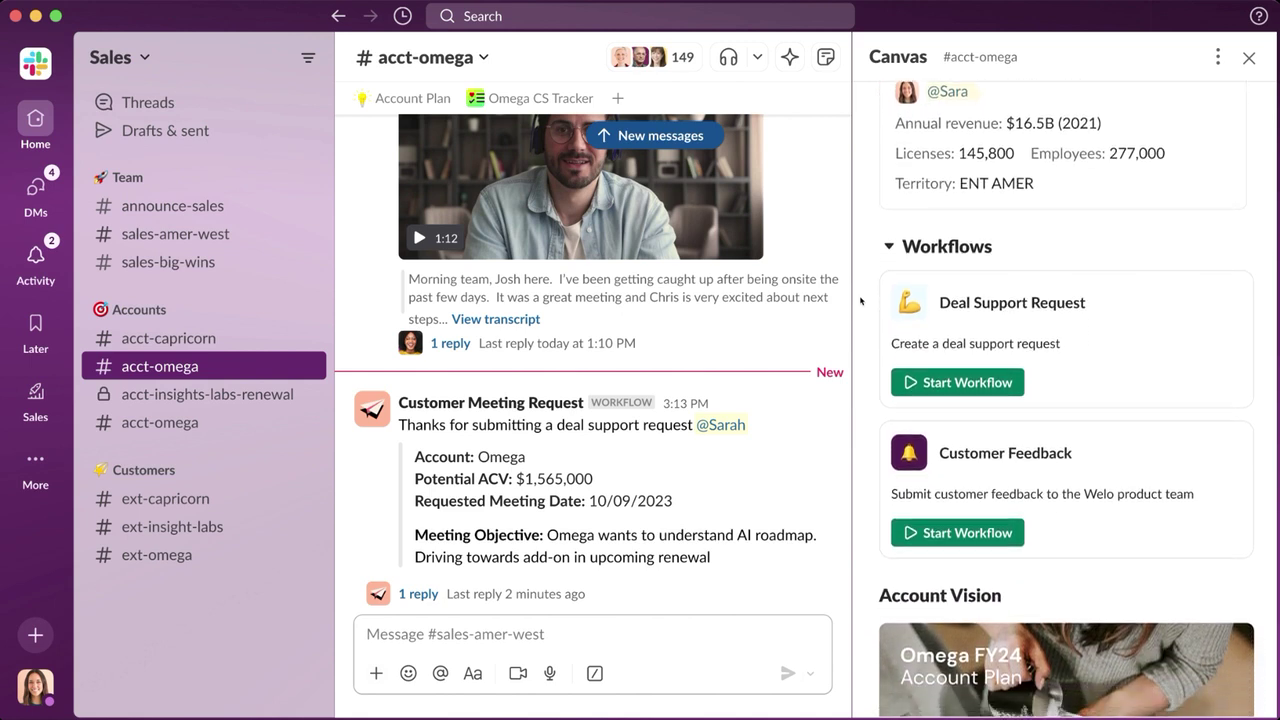
{"action": "scroll", "scroll_direction": "down", "scroll_amount": 3}
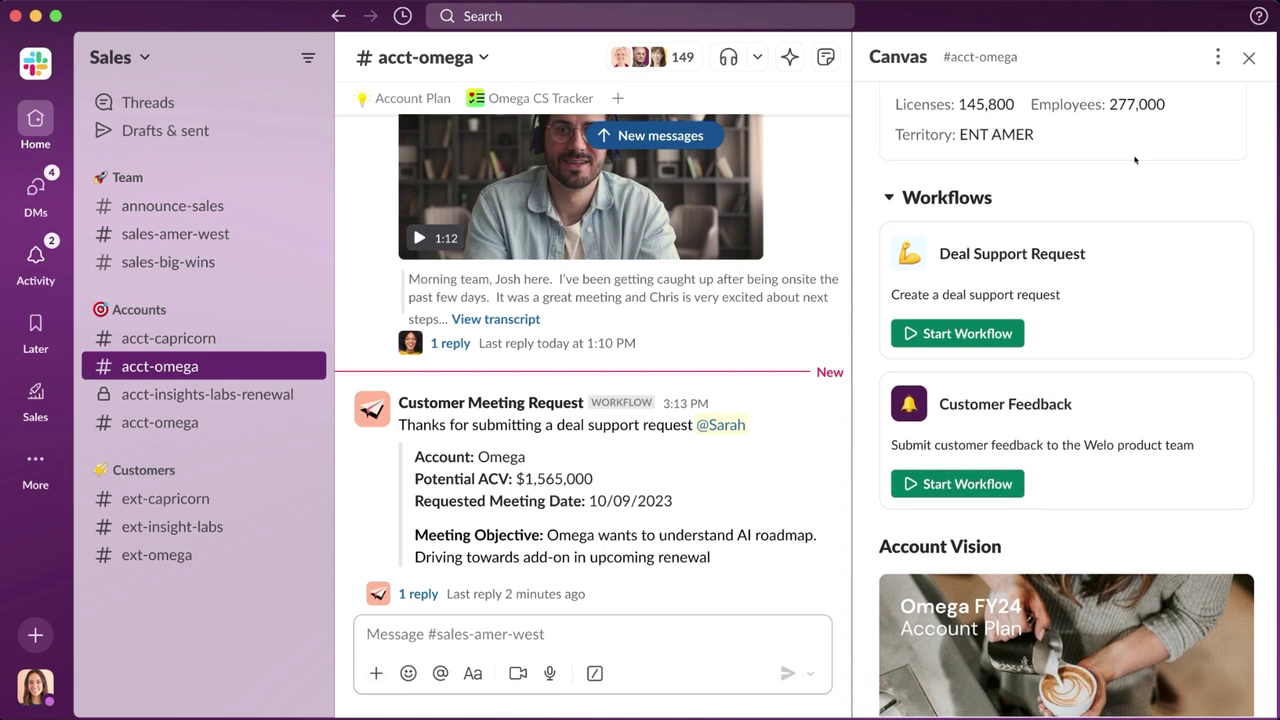
Generate a Slack AI recap of #acct-omega for the custom range Nov 4, 2023 to Feb 7, 2024
{"action": "left_click", "coordinate": [1248, 56]}
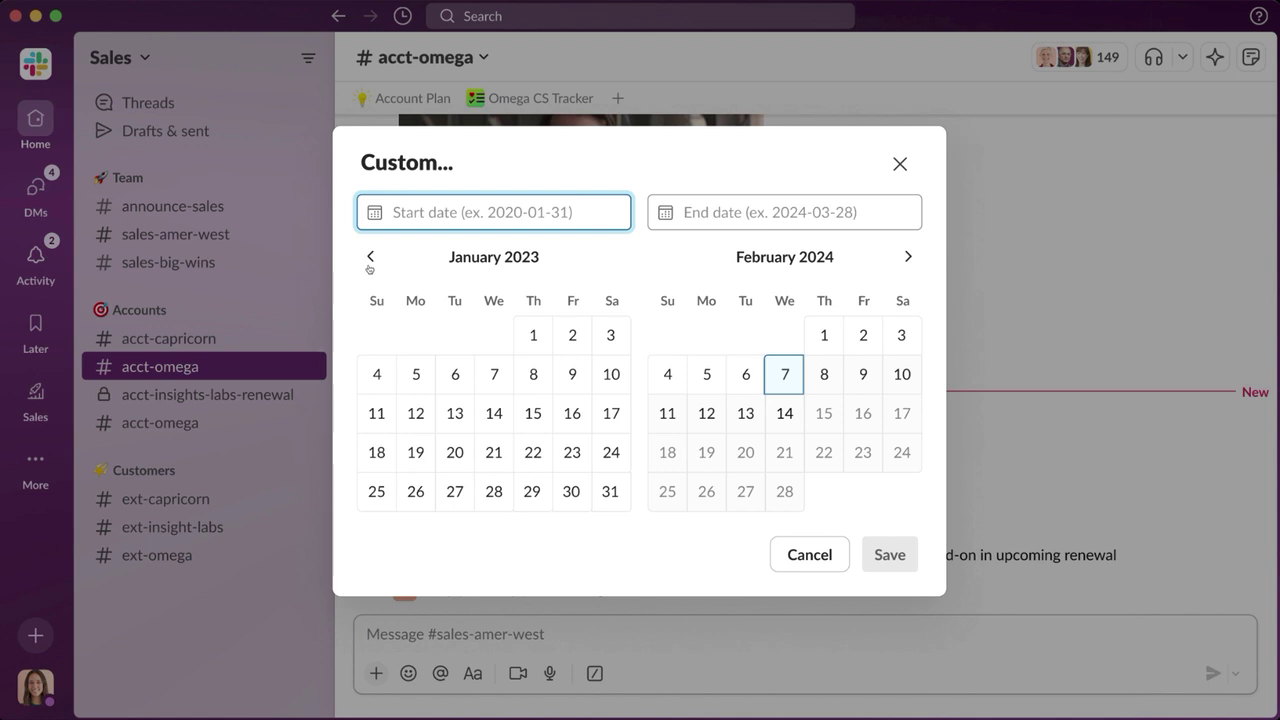
{"action": "left_click", "coordinate": [370, 256]}
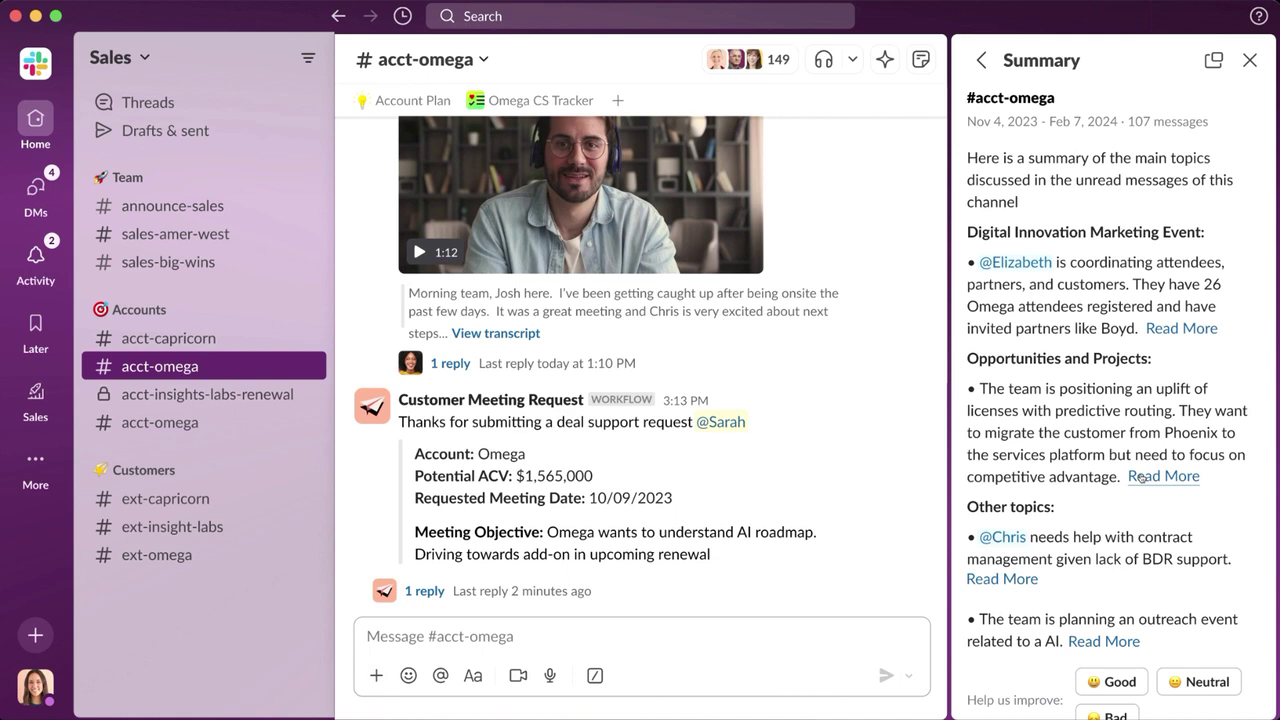
{"action": "scroll", "scroll_direction": "down", "scroll_amount": 3}
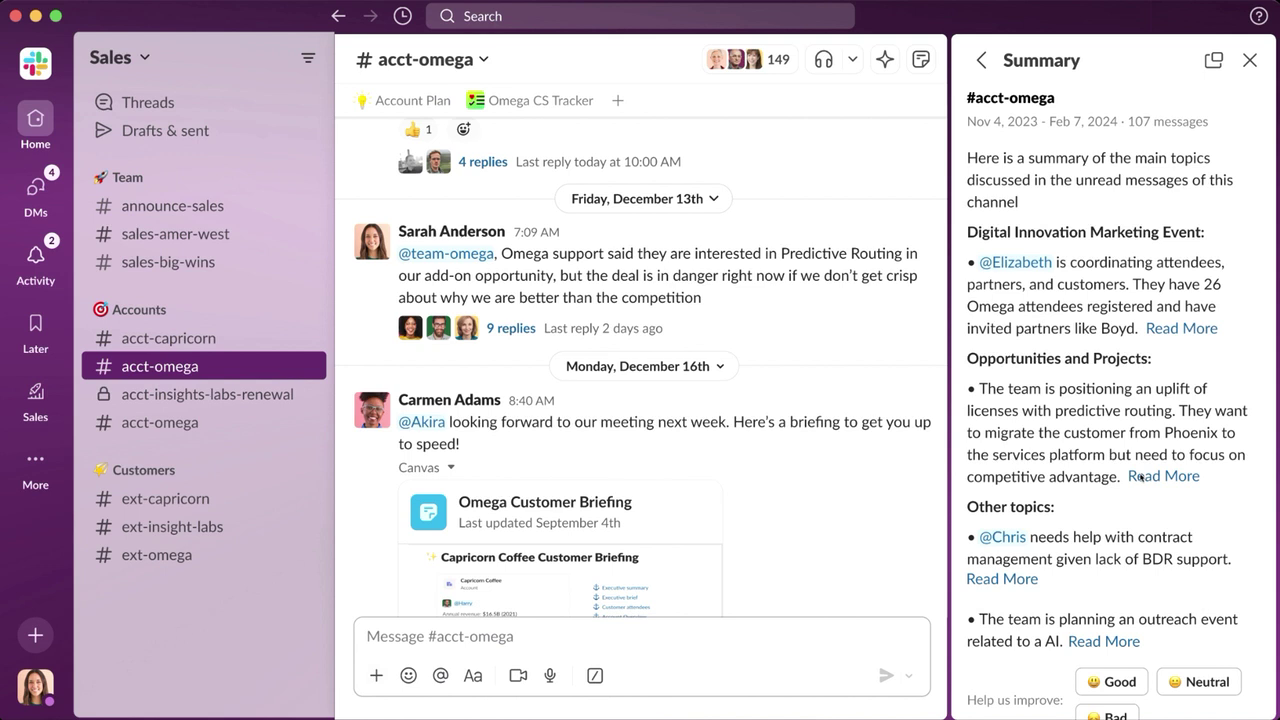
{"action": "mouse_move", "coordinate": [544, 176]}
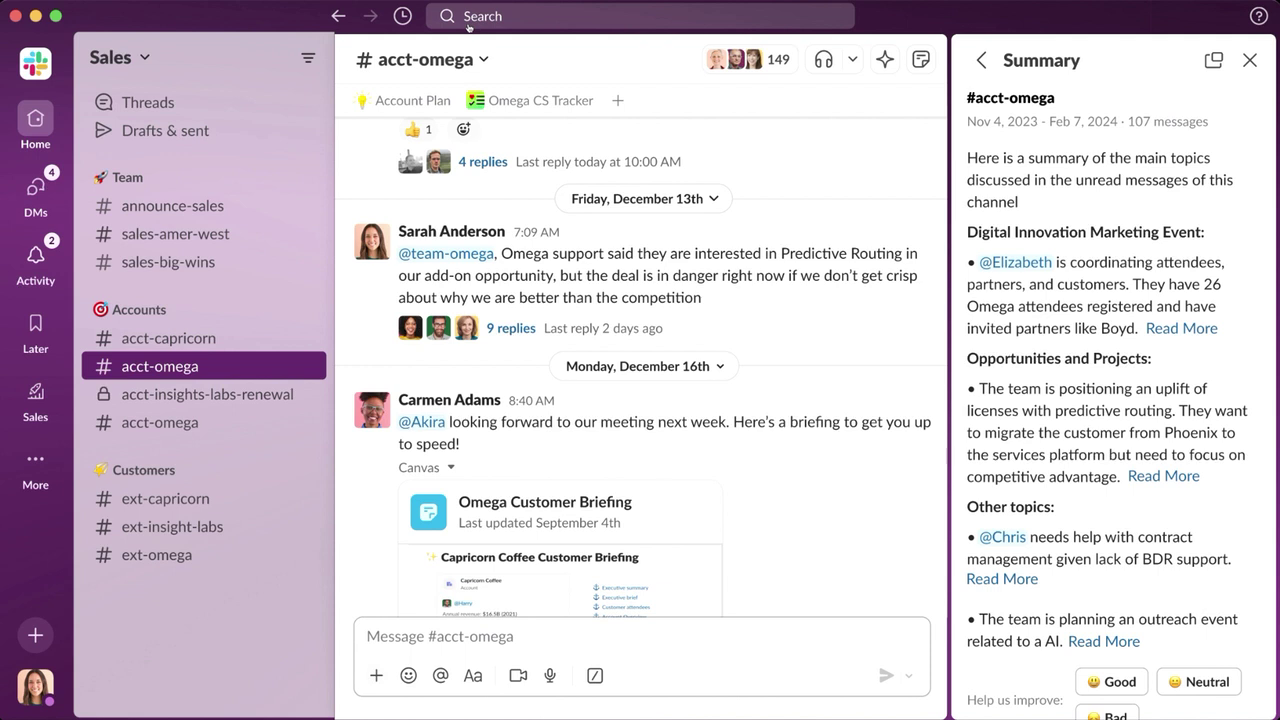
Search 'What is our best product for healthcare?' to get Slack AI's answer naming Olympus
{"action": "left_click", "coordinate": [640, 16]}
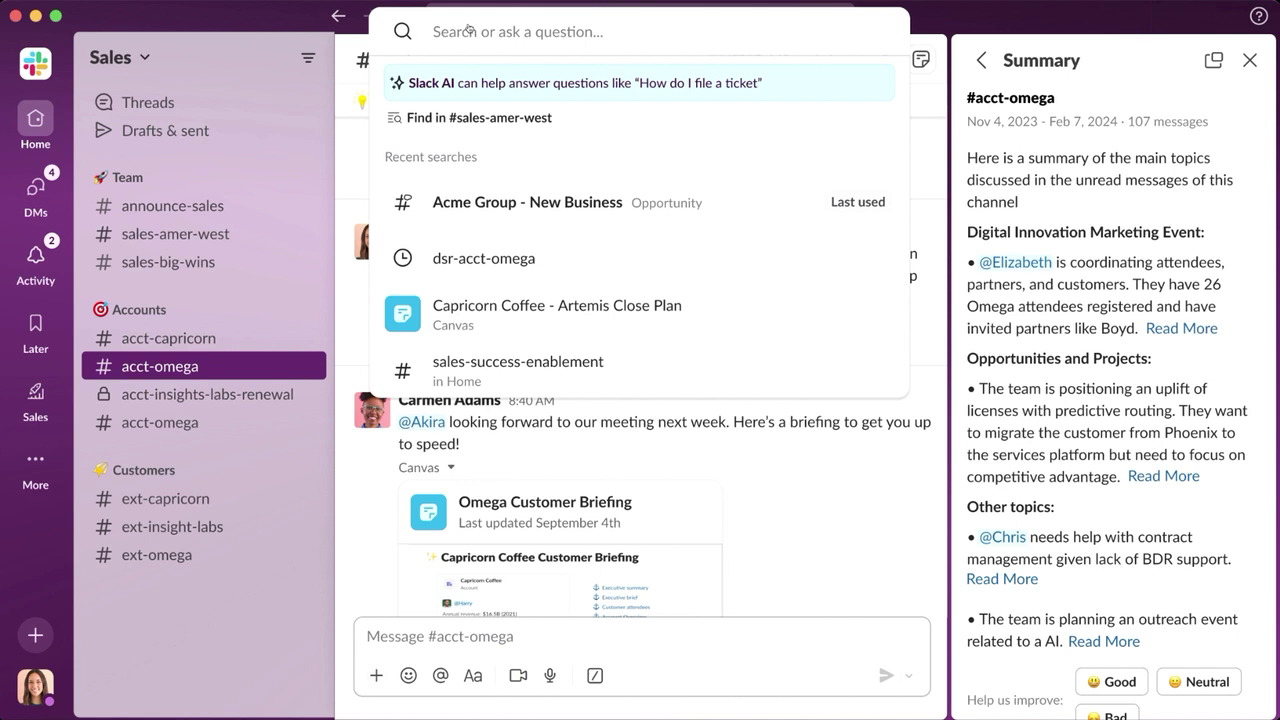
{"action": "type", "text": "What is our best pr"}
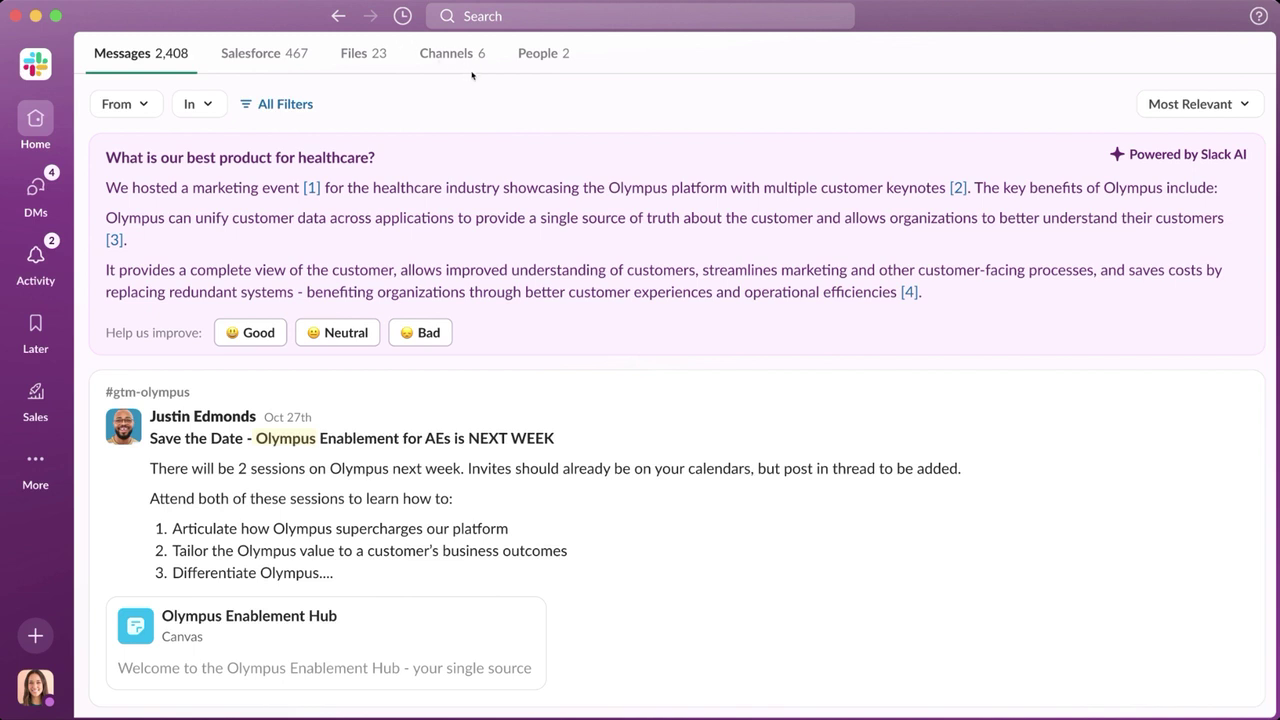
{"action": "mouse_move", "coordinate": [844, 210]}
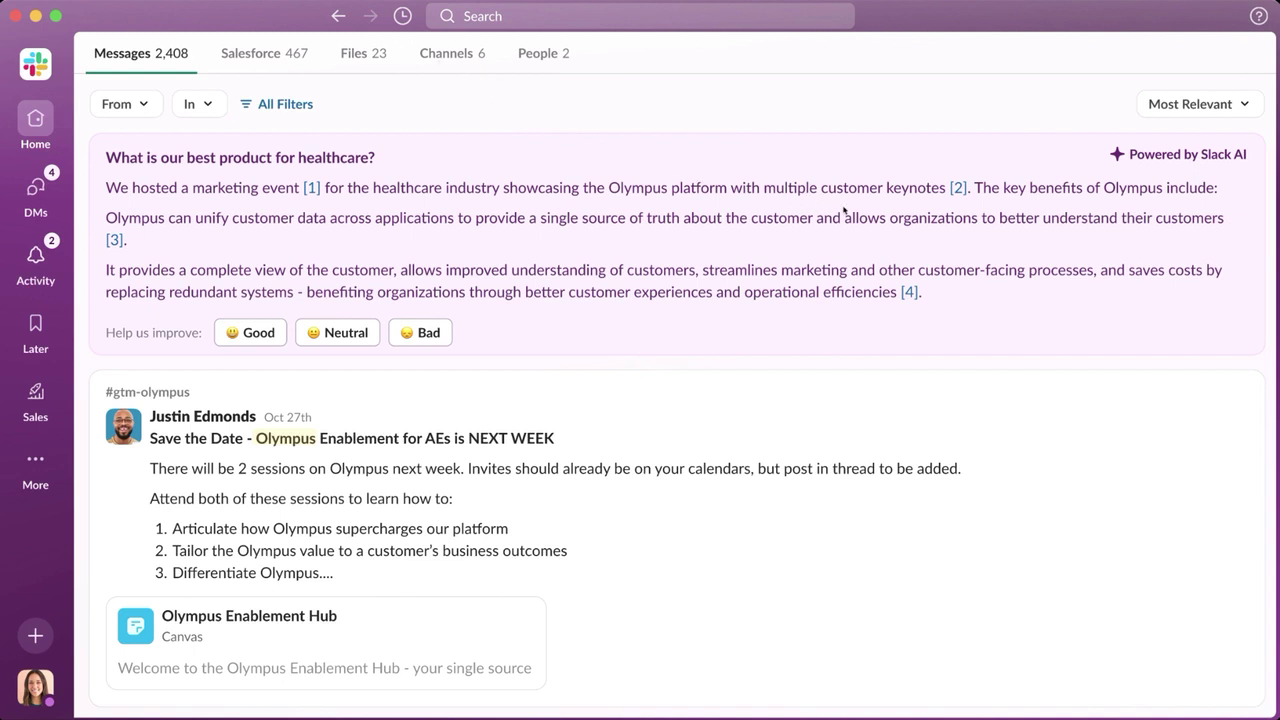
{"action": "mouse_move", "coordinate": [956, 188]}
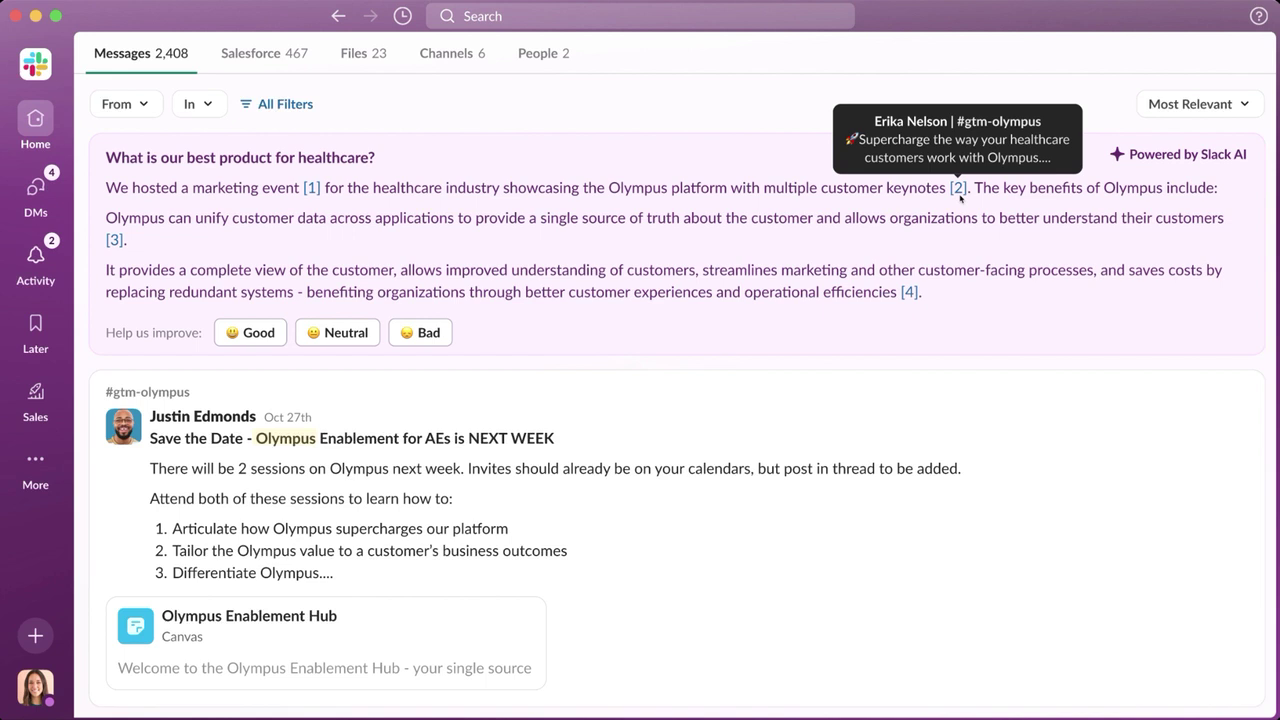
{"action": "mouse_move", "coordinate": [968, 206]}
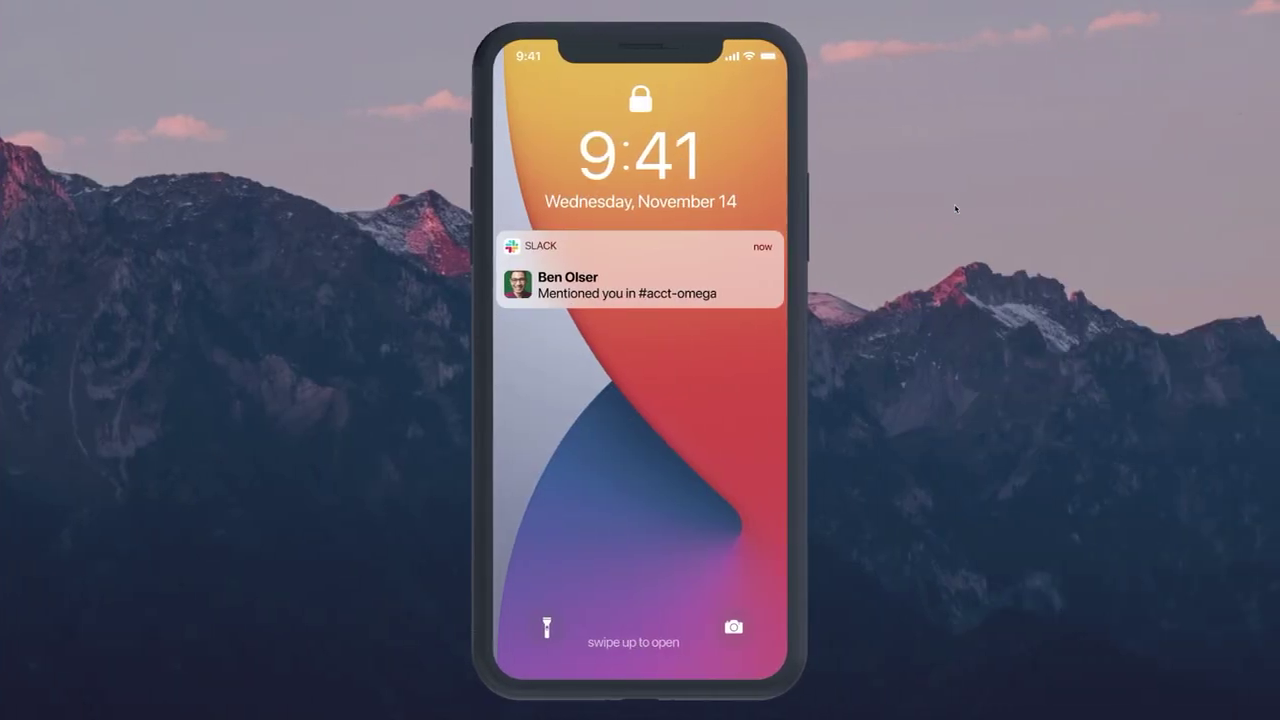
From the mention notification, read the #acct-omega thread and view its AI summary
{"action": "left_click", "coordinate": [638, 284]}
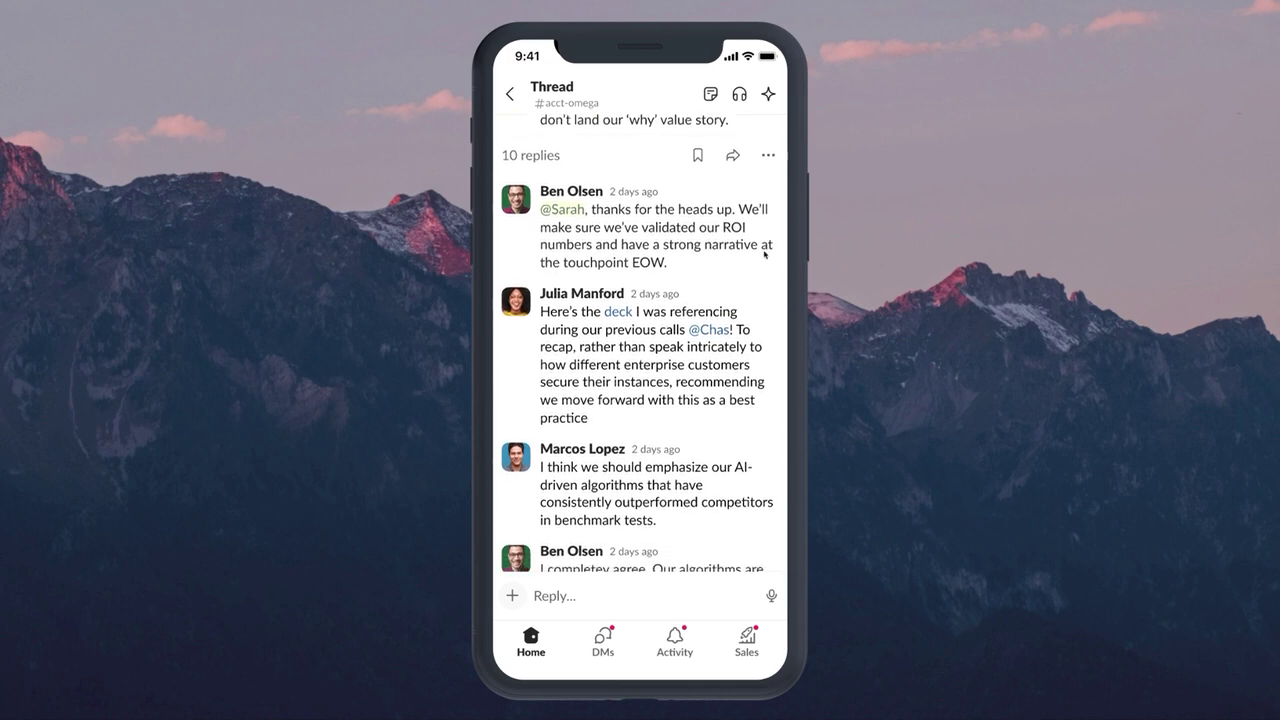
{"action": "scroll", "scroll_direction": "down", "scroll_amount": 3}
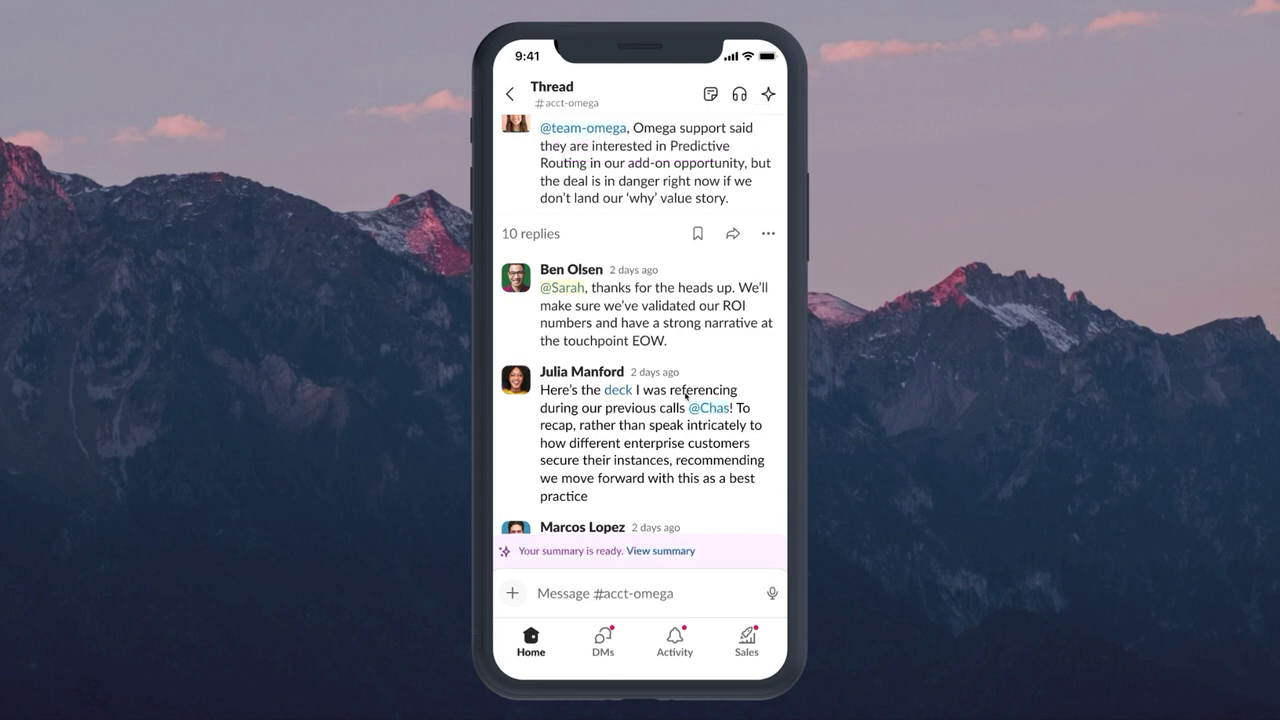
{"action": "left_click", "coordinate": [660, 552]}
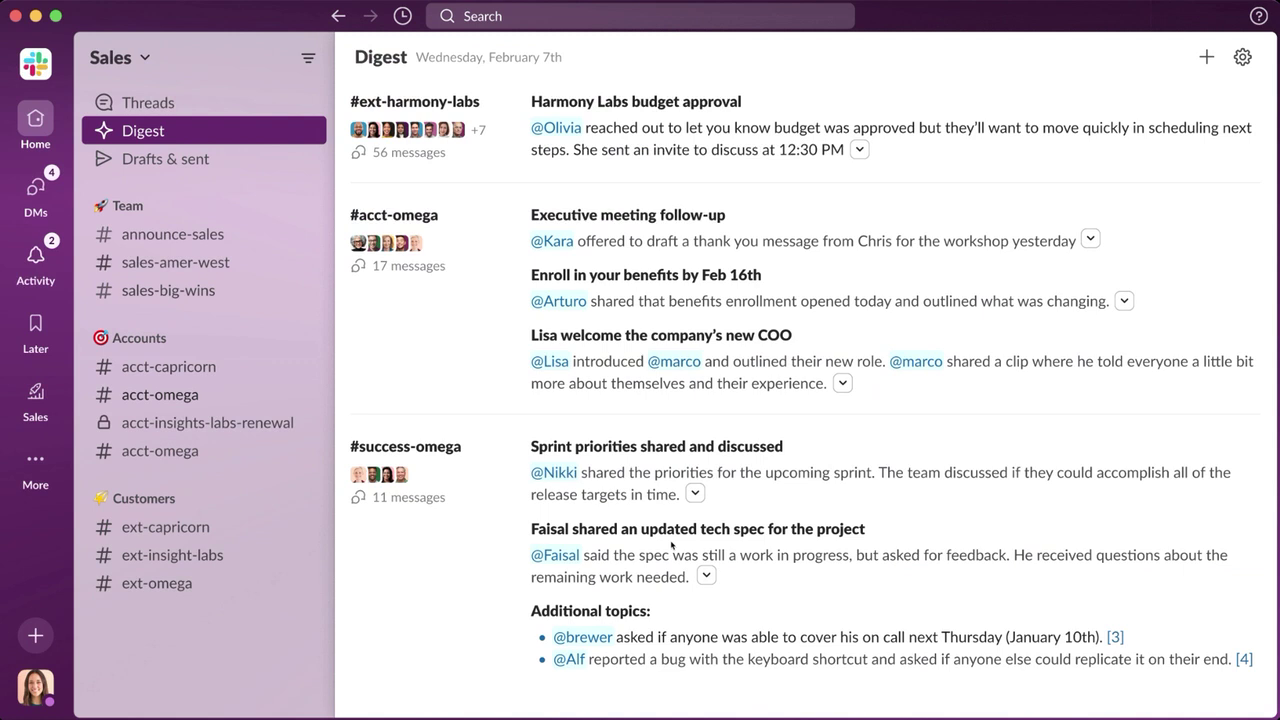
{"action": "mouse_move", "coordinate": [544, 438]}
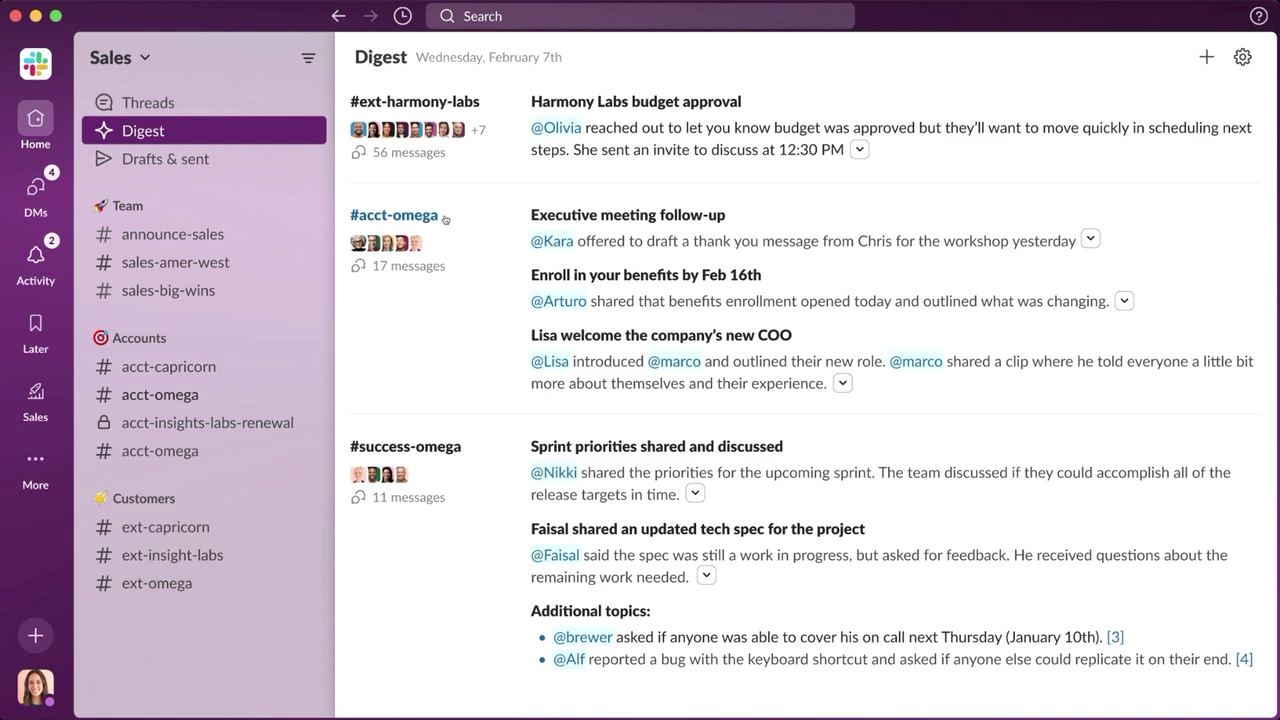
From the February 7th Digest, show #acct-omega in the side panel beside its recap
{"action": "left_click", "coordinate": [392, 214]}
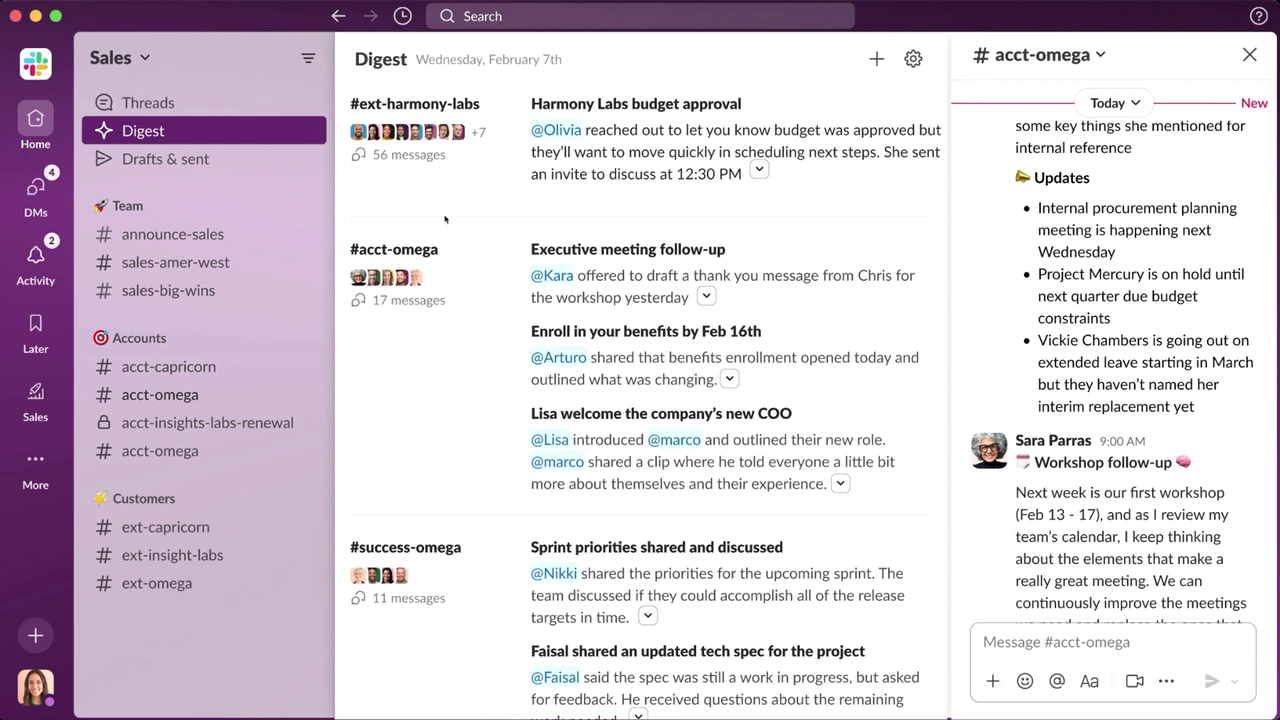
{"action": "mouse_move", "coordinate": [452, 212]}
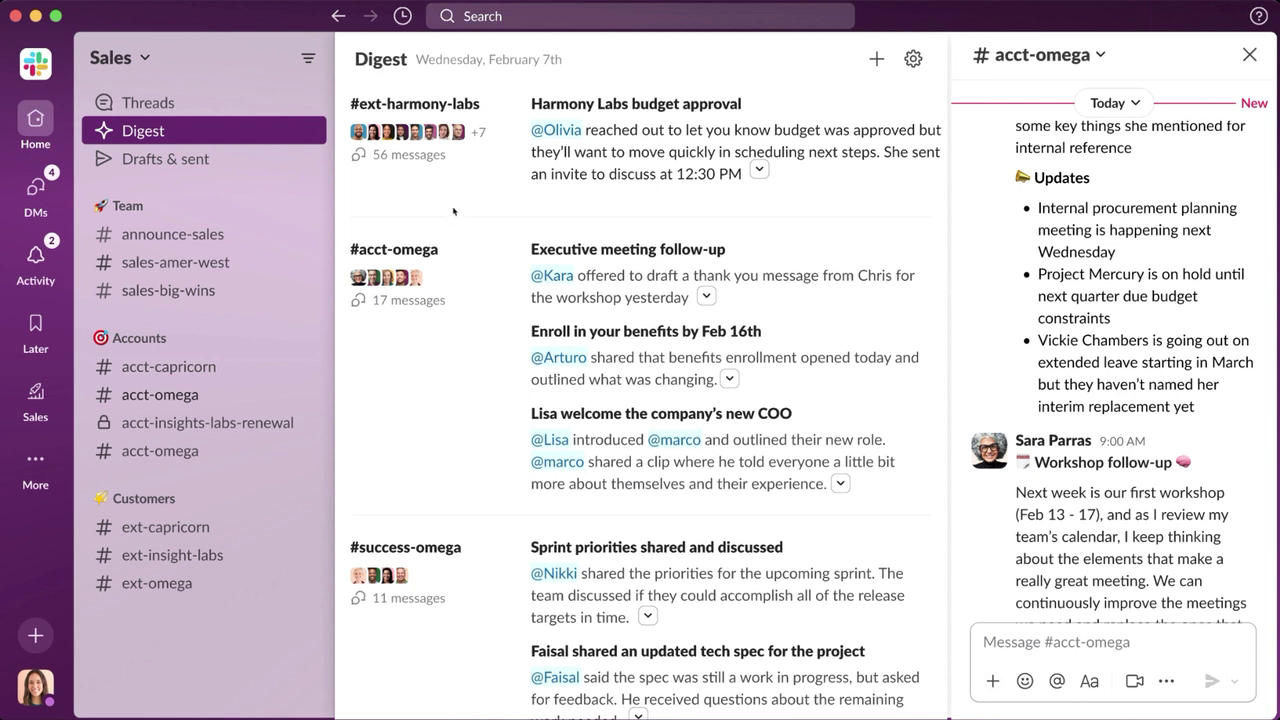